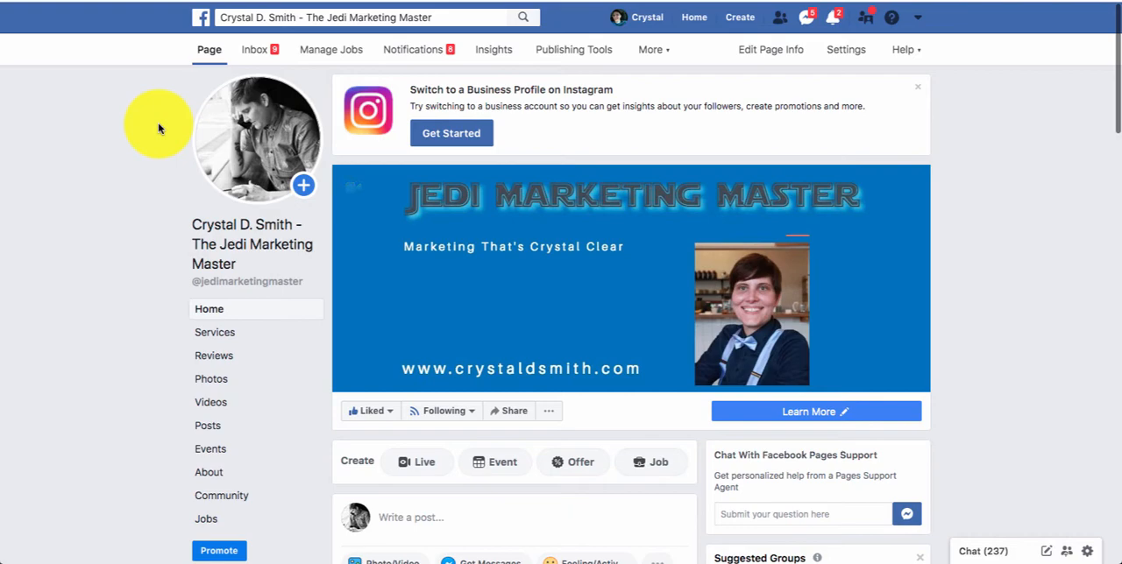
pyautogui.moveTo(352, 188)
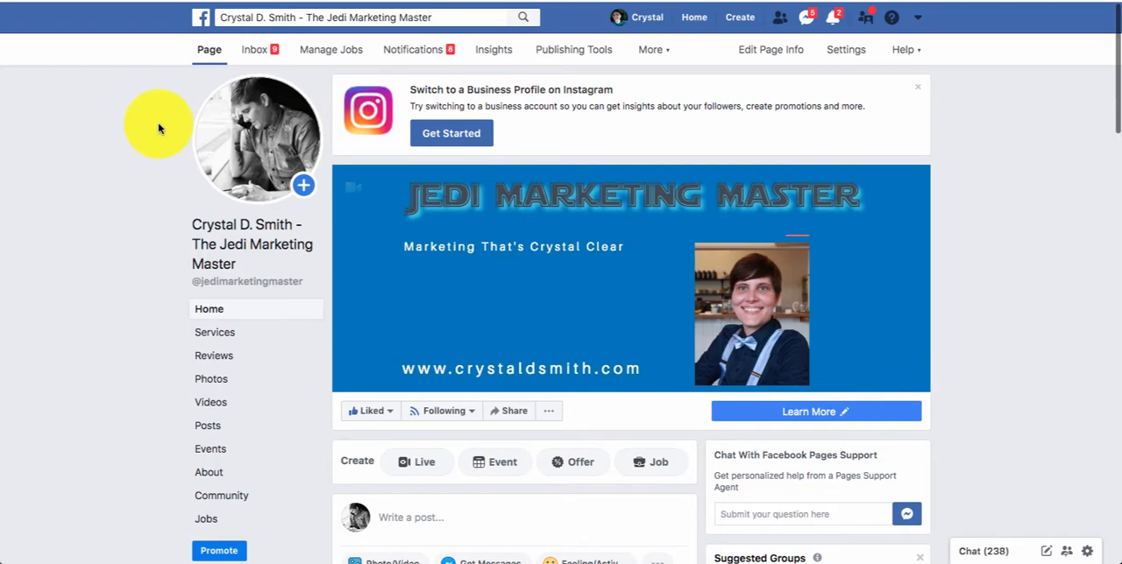
pyautogui.moveTo(477, 133)
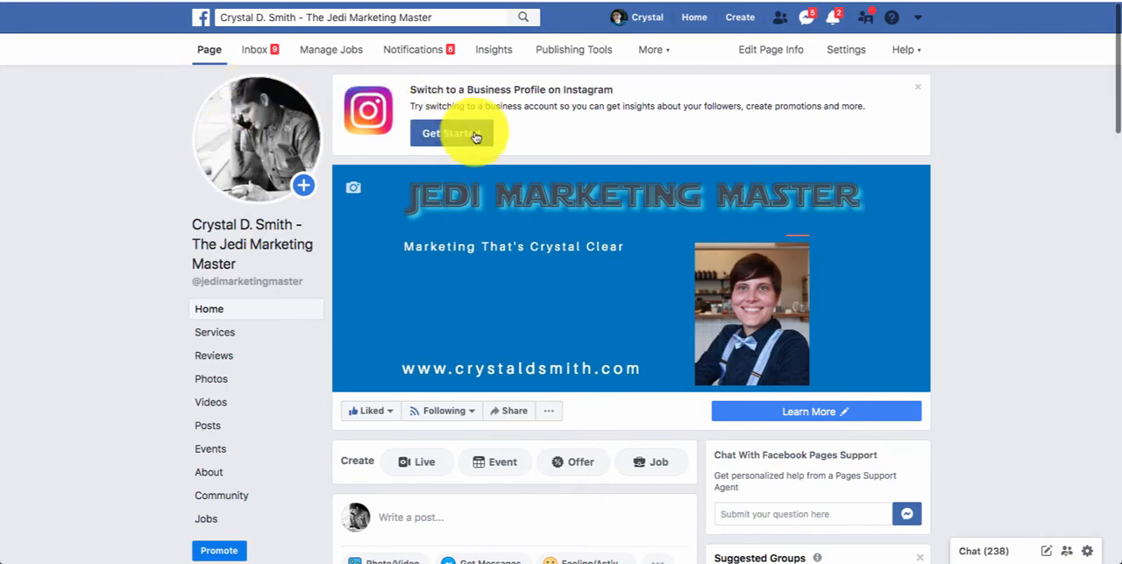
pyautogui.moveTo(495, 49)
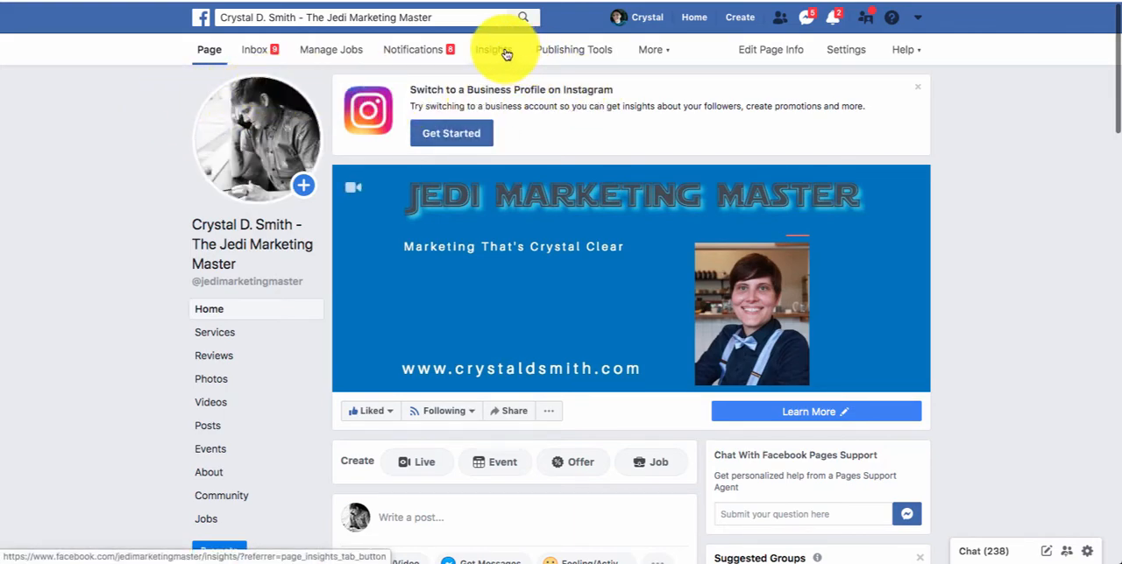
# - Show the Insights Page Summary for the last 28 days instead of the last 7
pyautogui.click(488, 49)
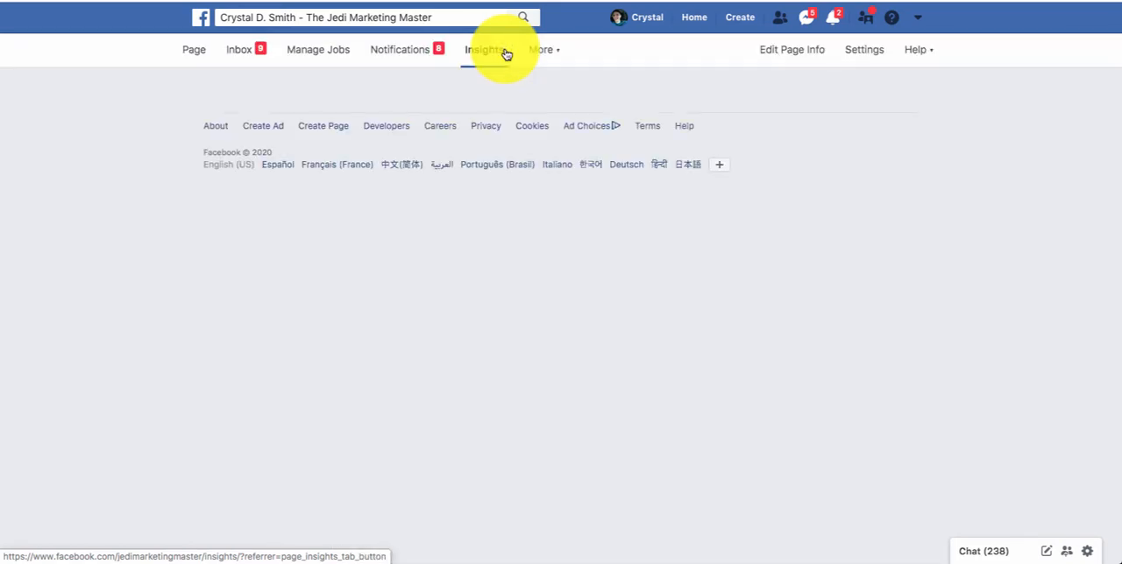
pyautogui.click(483, 49)
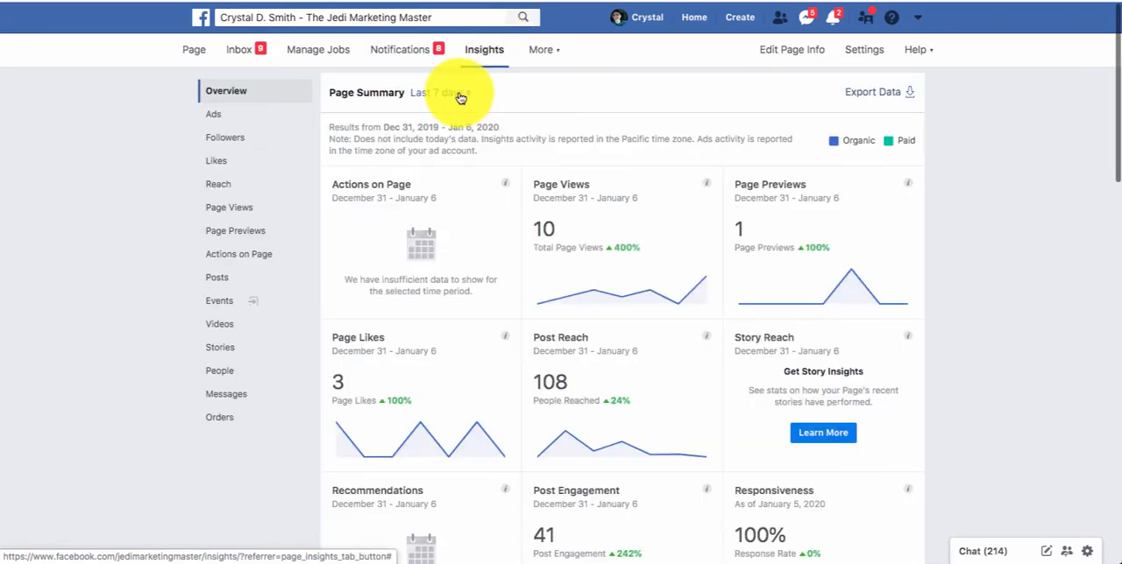
pyautogui.click(442, 92)
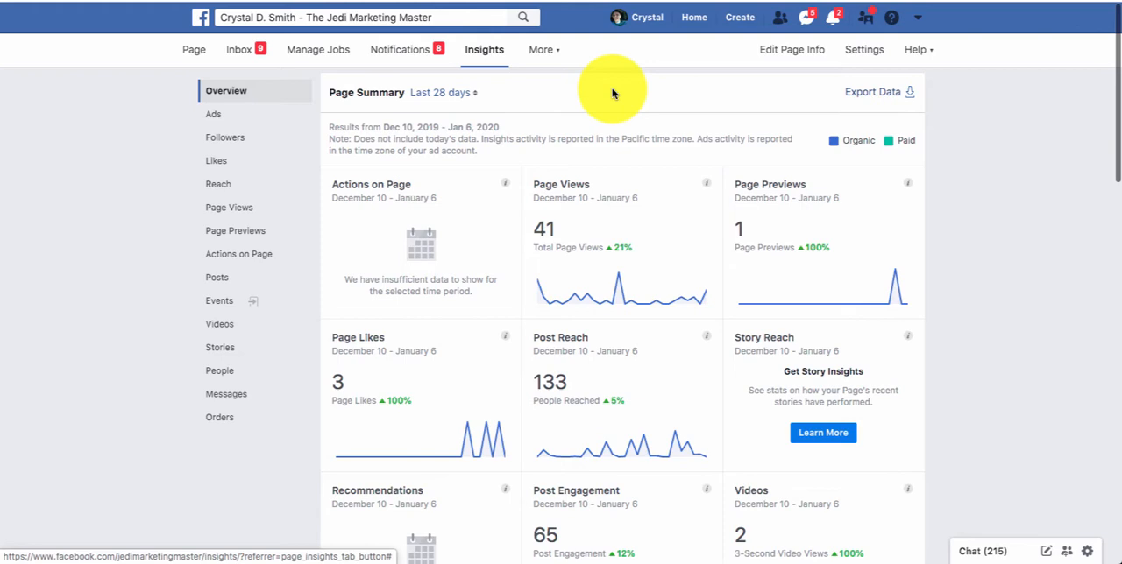
pyautogui.moveTo(333, 144)
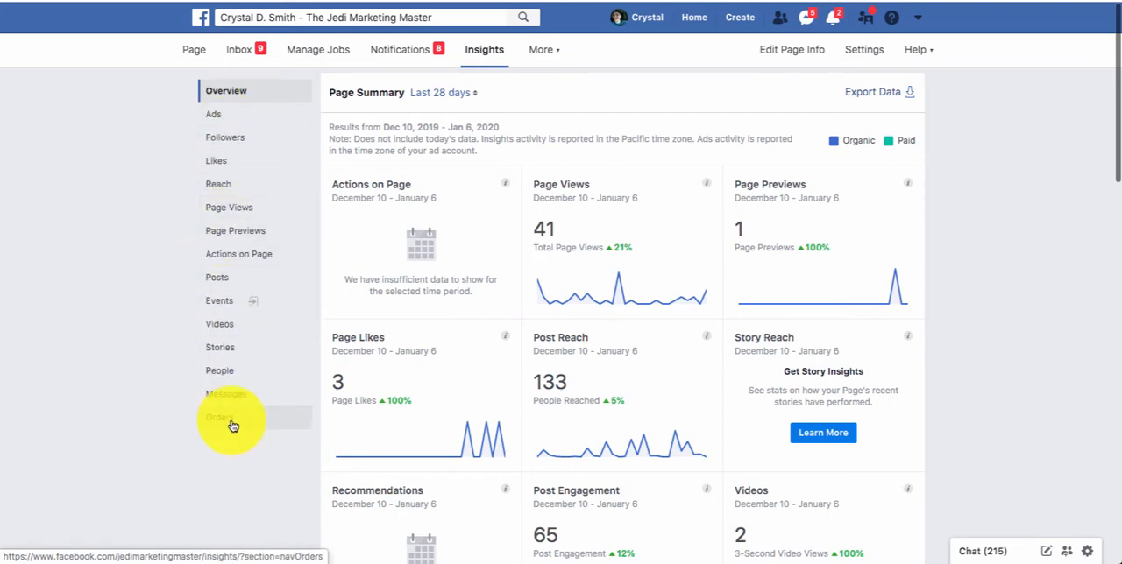
pyautogui.moveTo(680, 106)
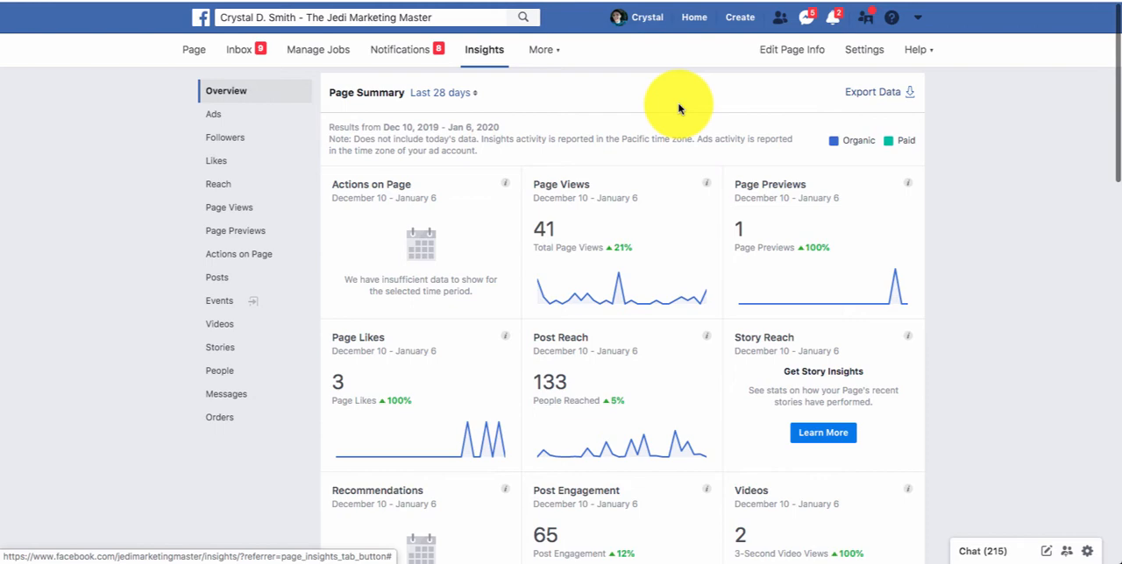
# - Scroll past the 28-day summary cards down to the 'Your 5 Most Recent Posts' table
pyautogui.scroll(-3)
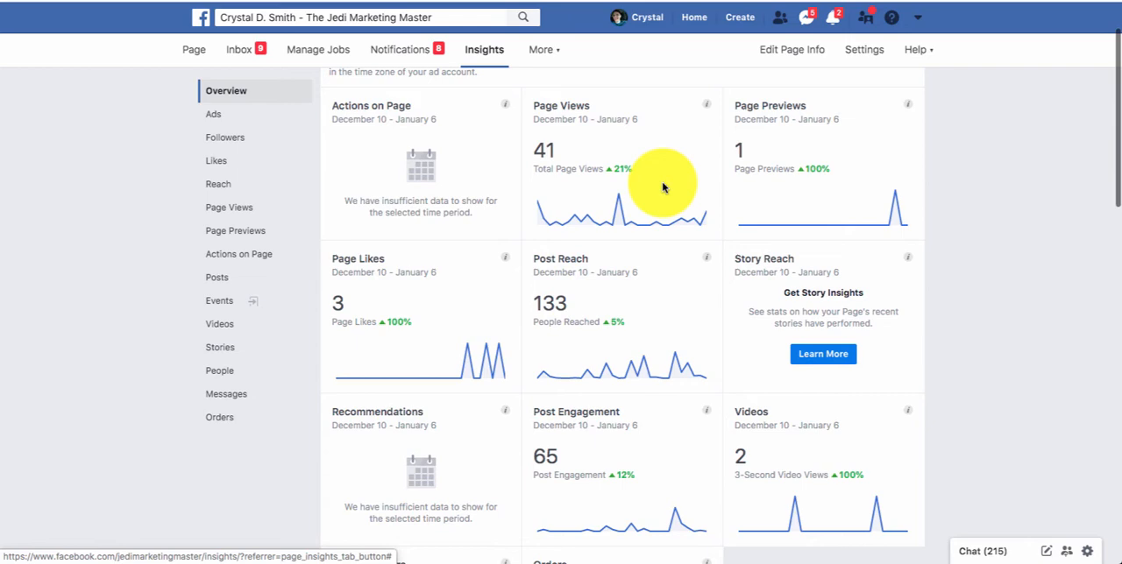
pyautogui.moveTo(652, 179)
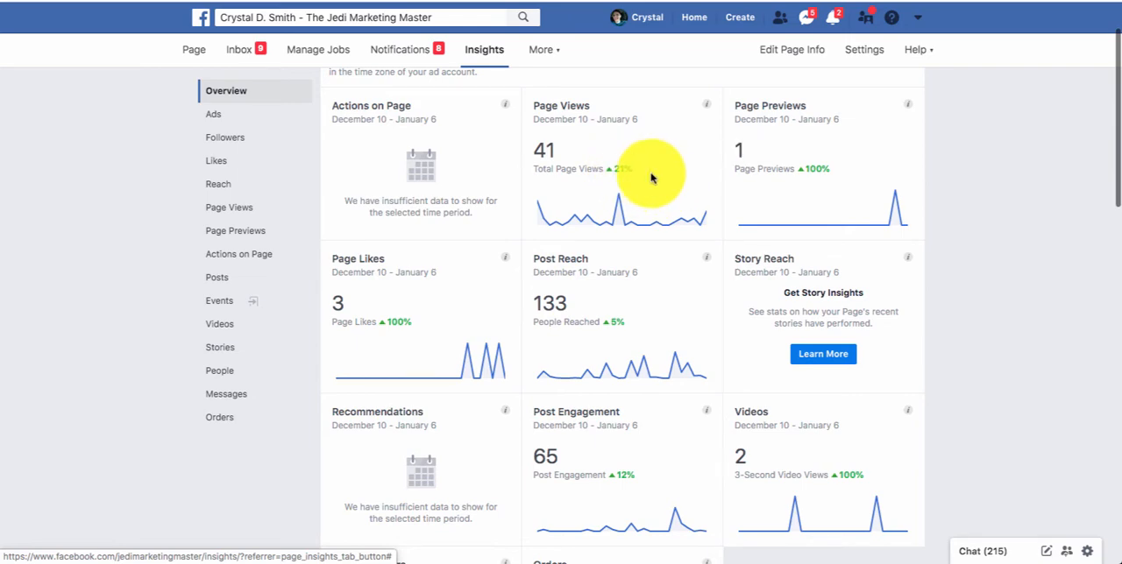
pyautogui.moveTo(622, 168)
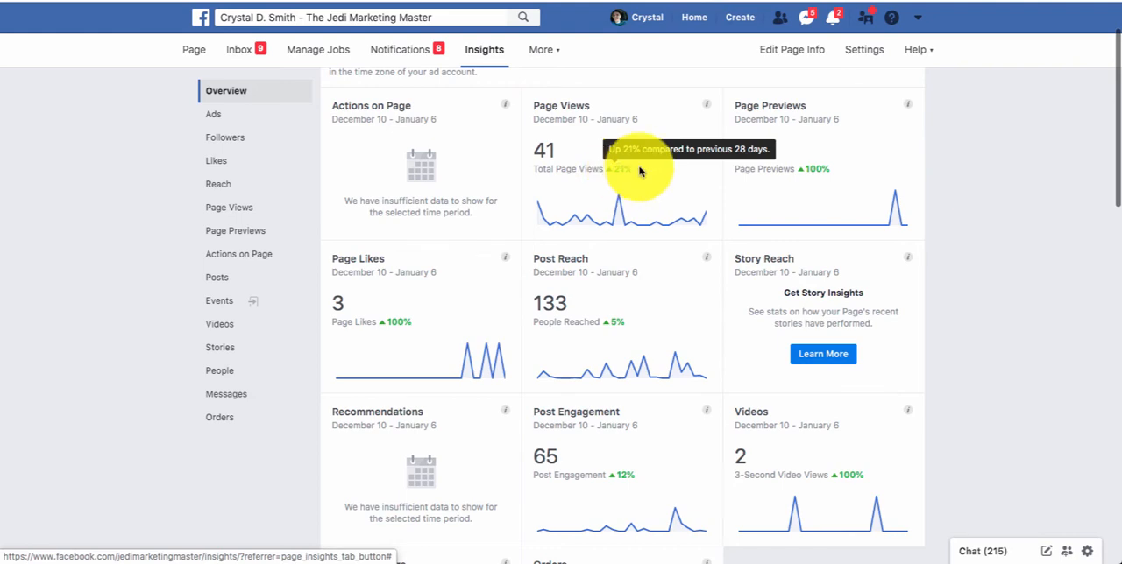
pyautogui.scroll(-3)
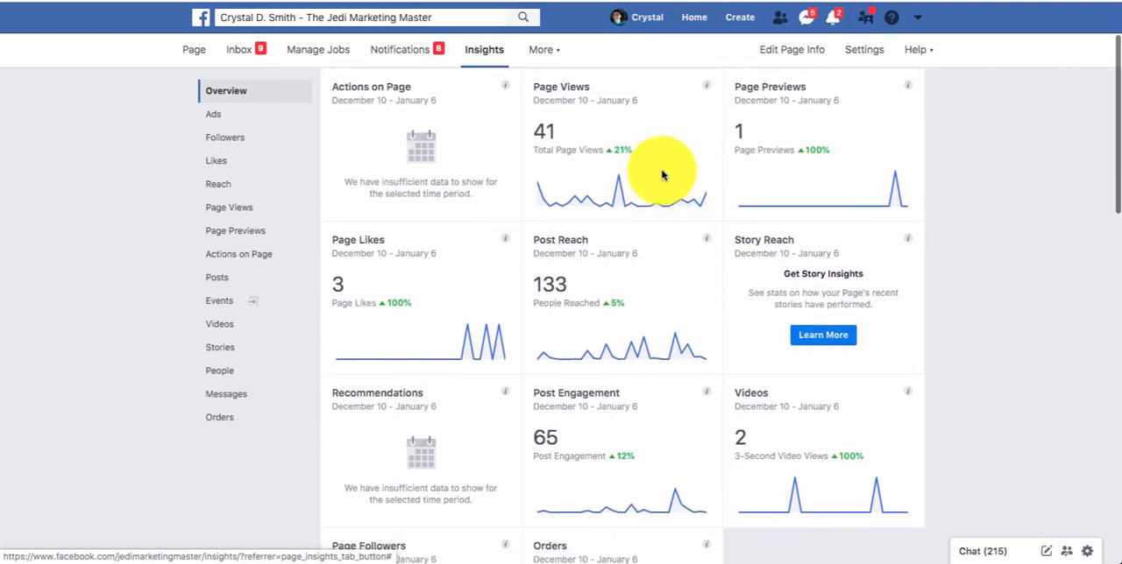
pyautogui.scroll(-3)
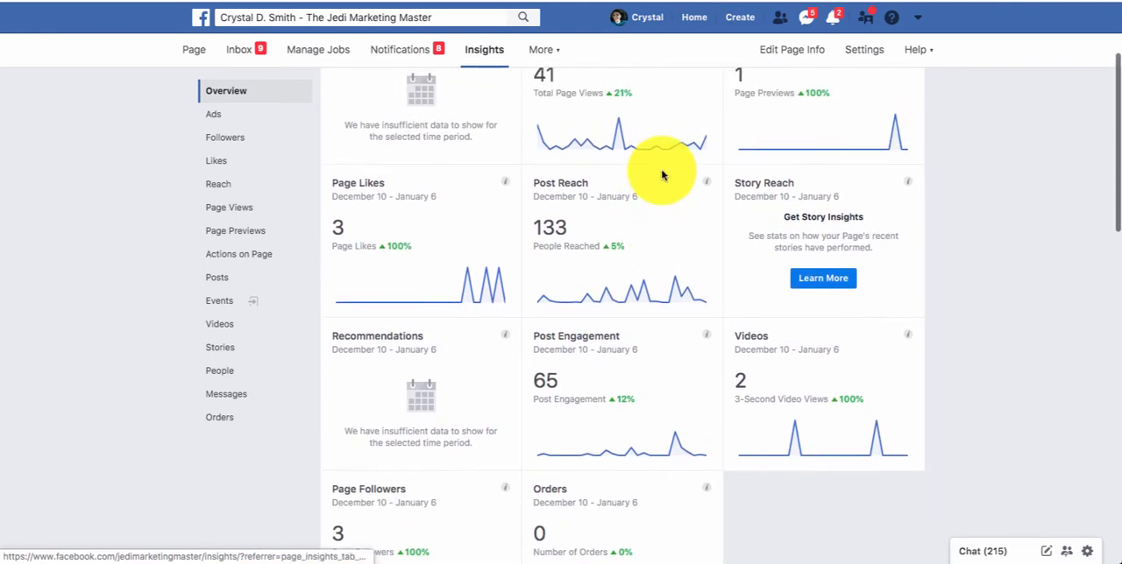
pyautogui.scroll(-3)
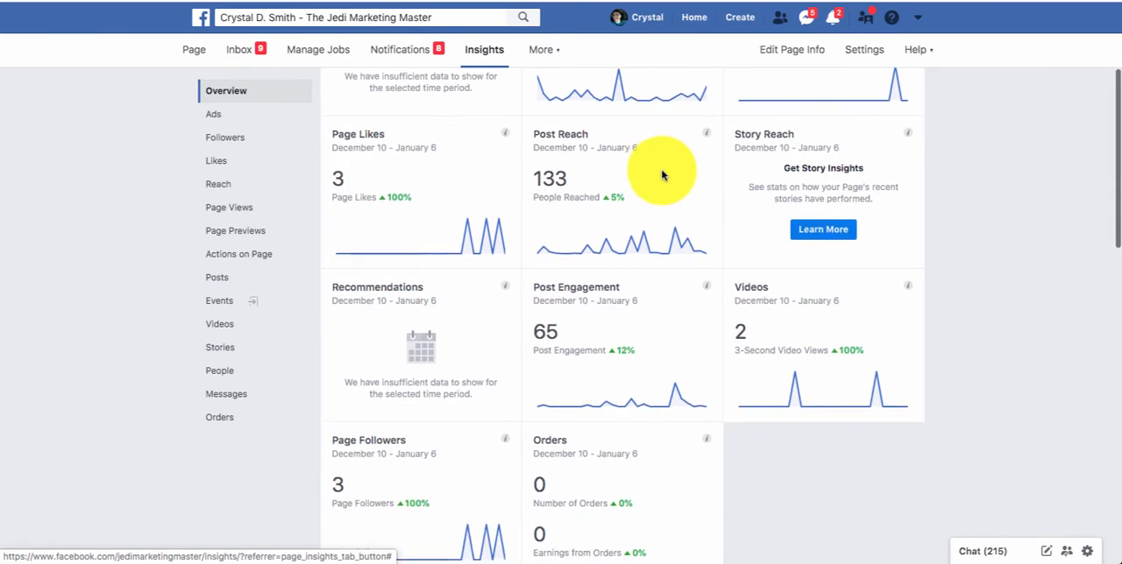
pyautogui.scroll(-3)
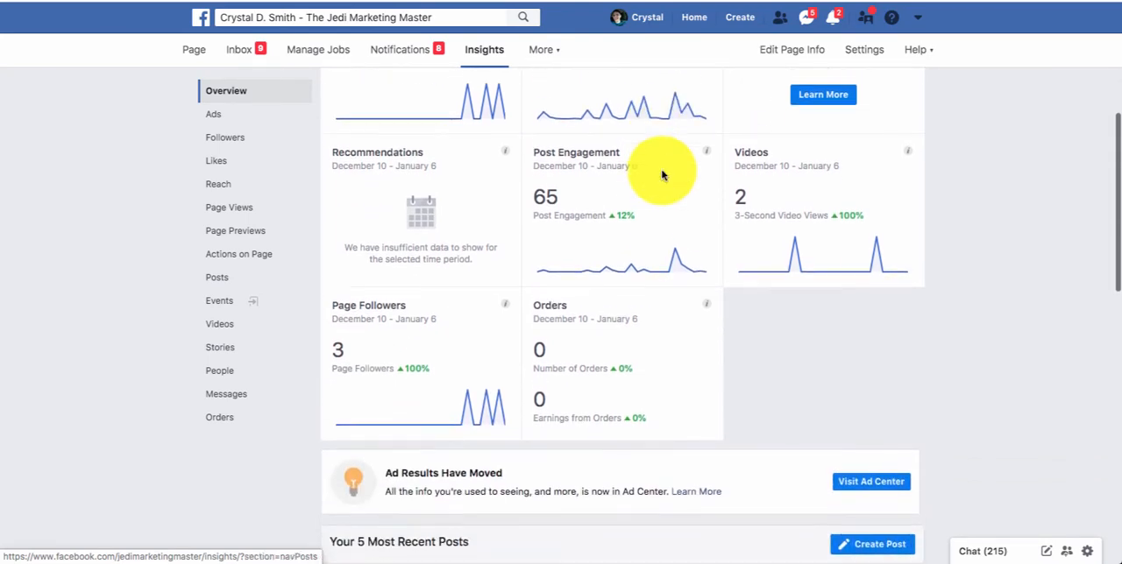
pyautogui.scroll(-3)
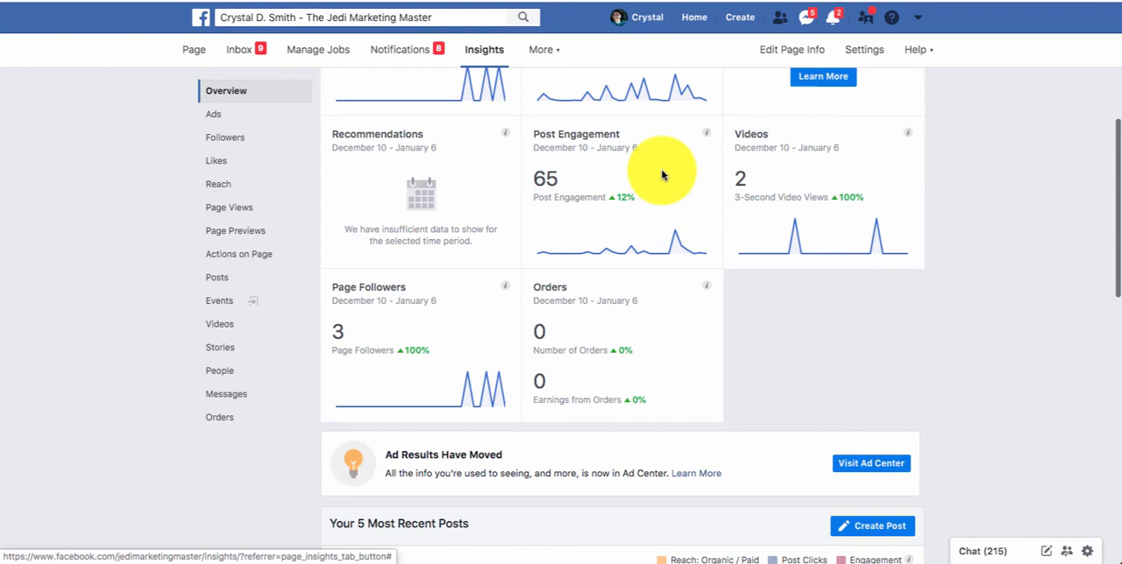
pyautogui.scroll(3)
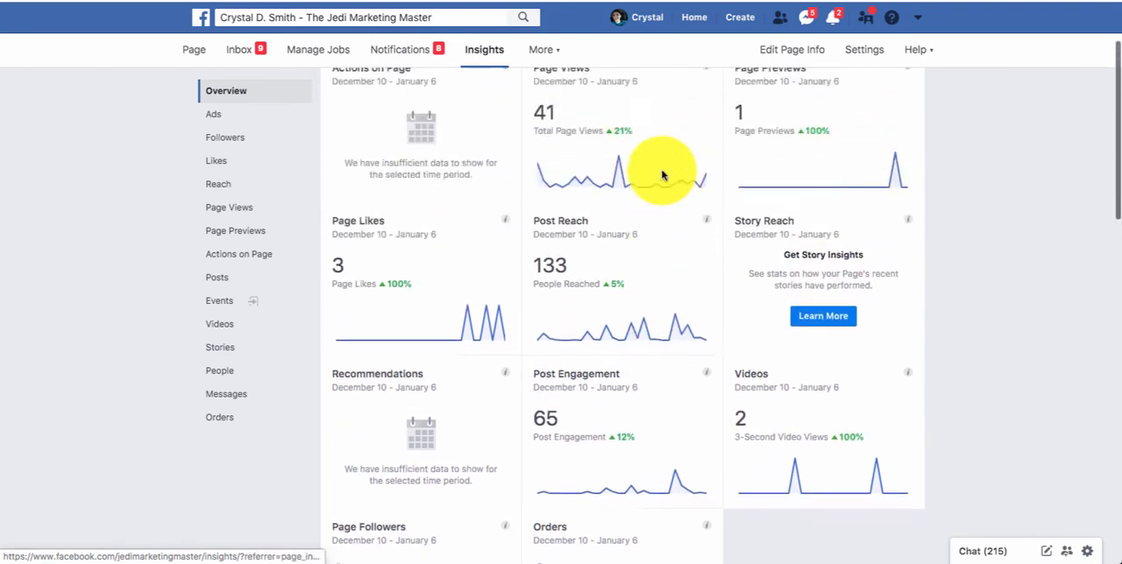
pyautogui.scroll(3)
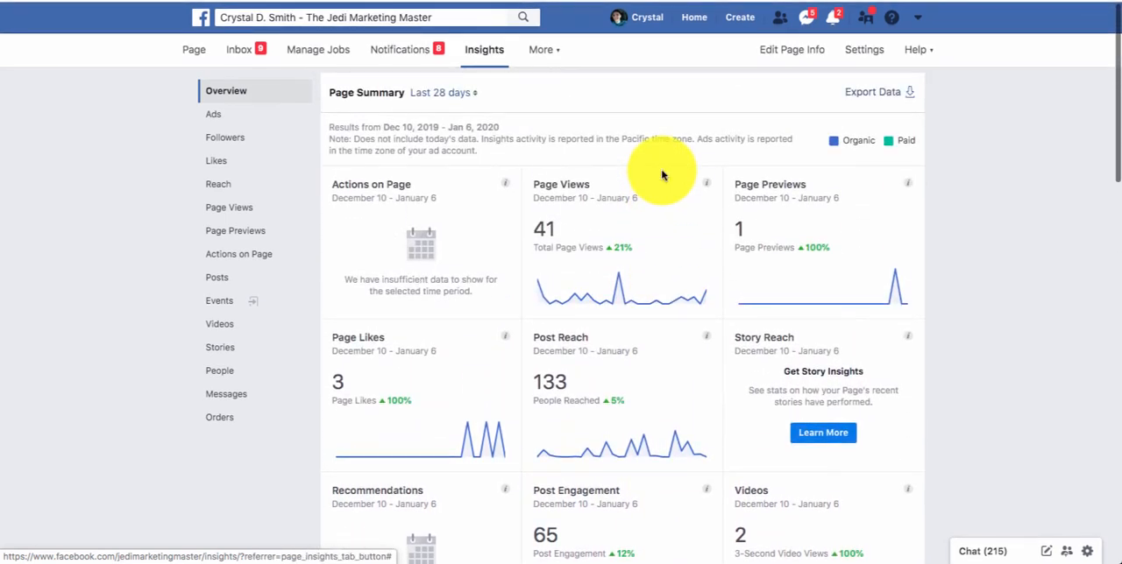
pyautogui.scroll(-3)
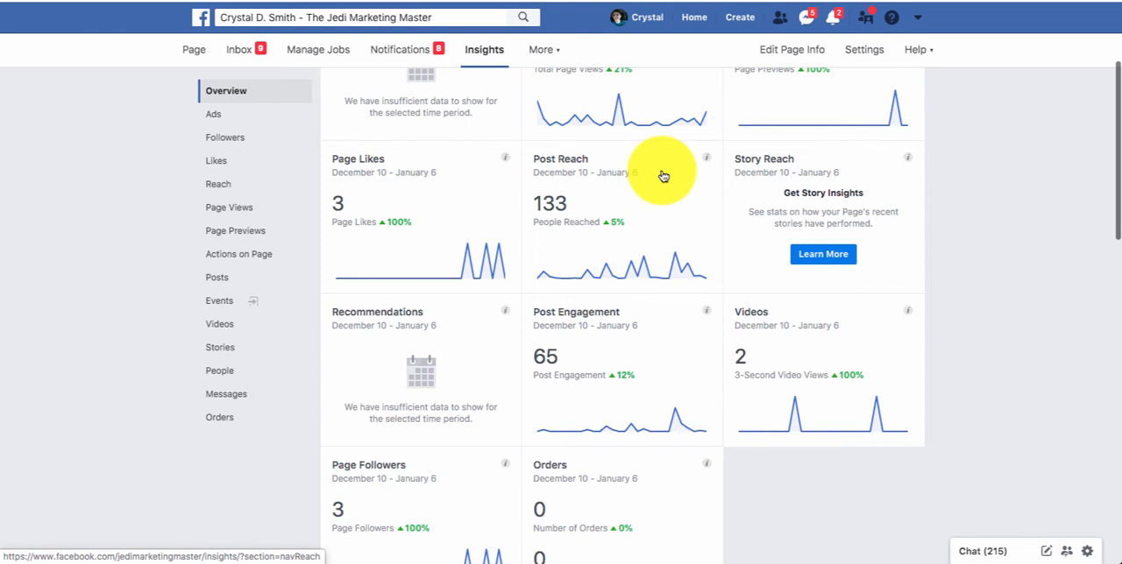
pyautogui.moveTo(631, 229)
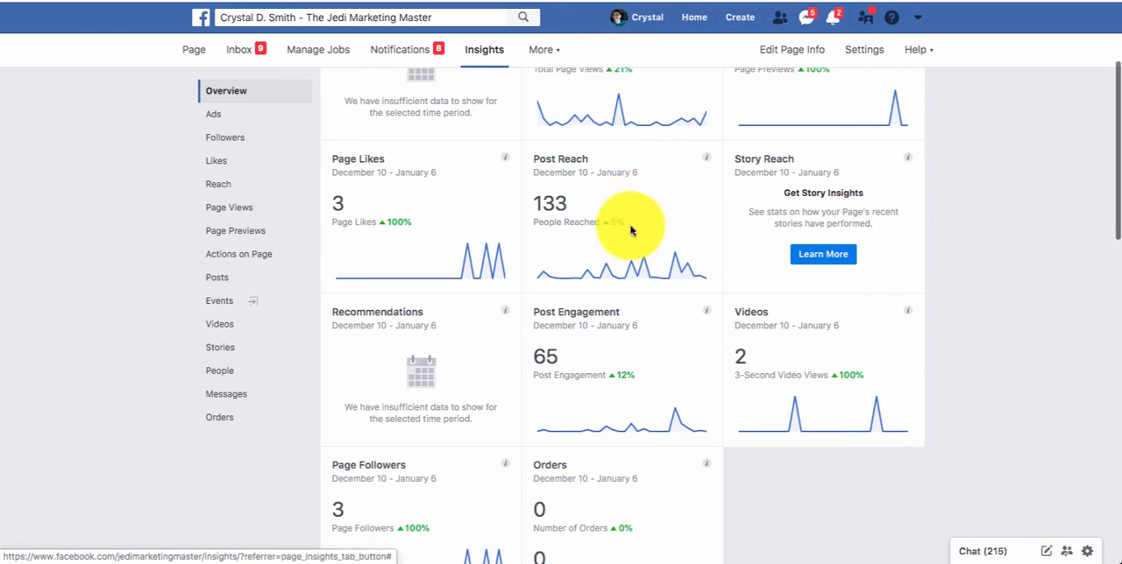
pyautogui.moveTo(628, 225)
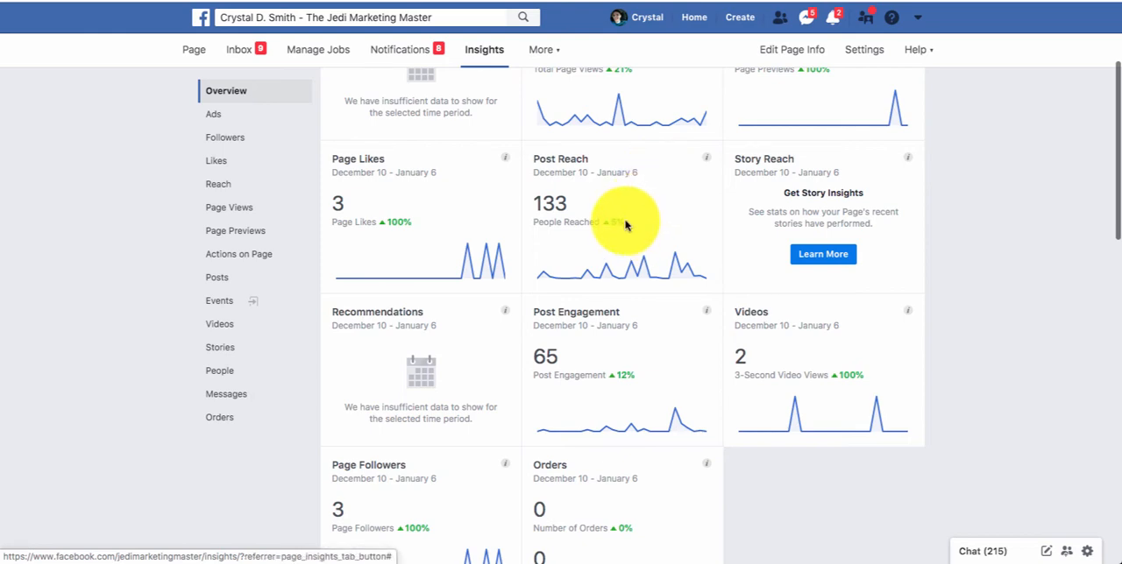
pyautogui.moveTo(617, 221)
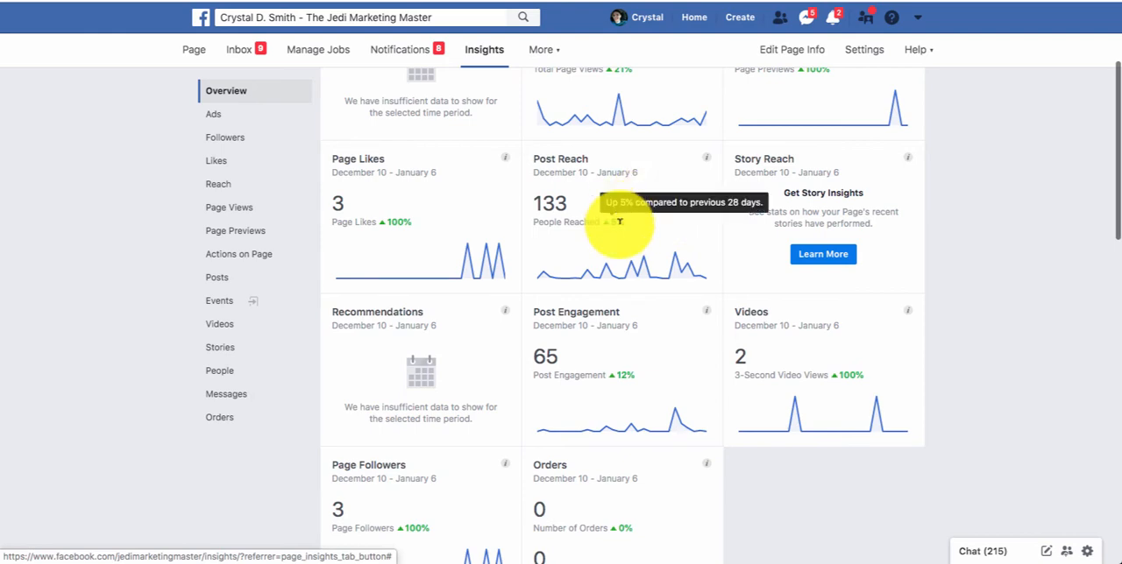
pyautogui.moveTo(669, 193)
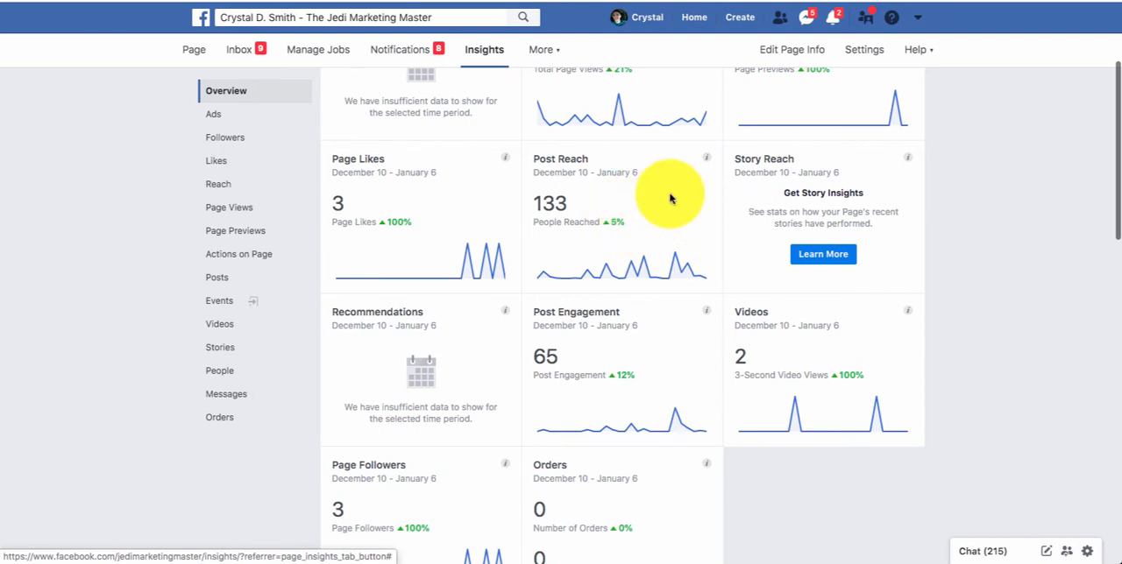
pyautogui.scroll(-3)
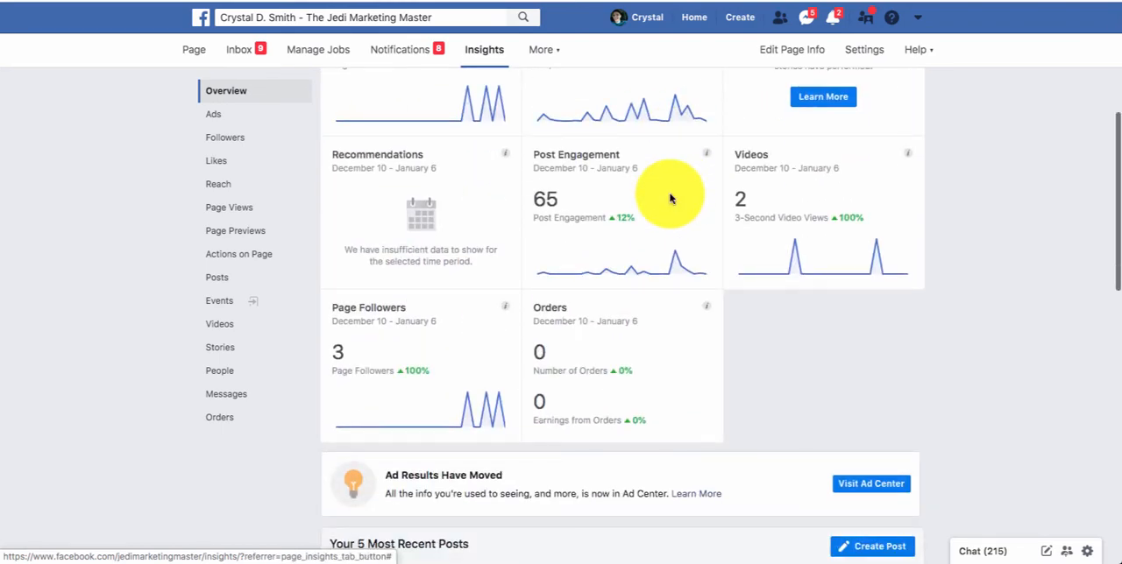
pyautogui.scroll(-3)
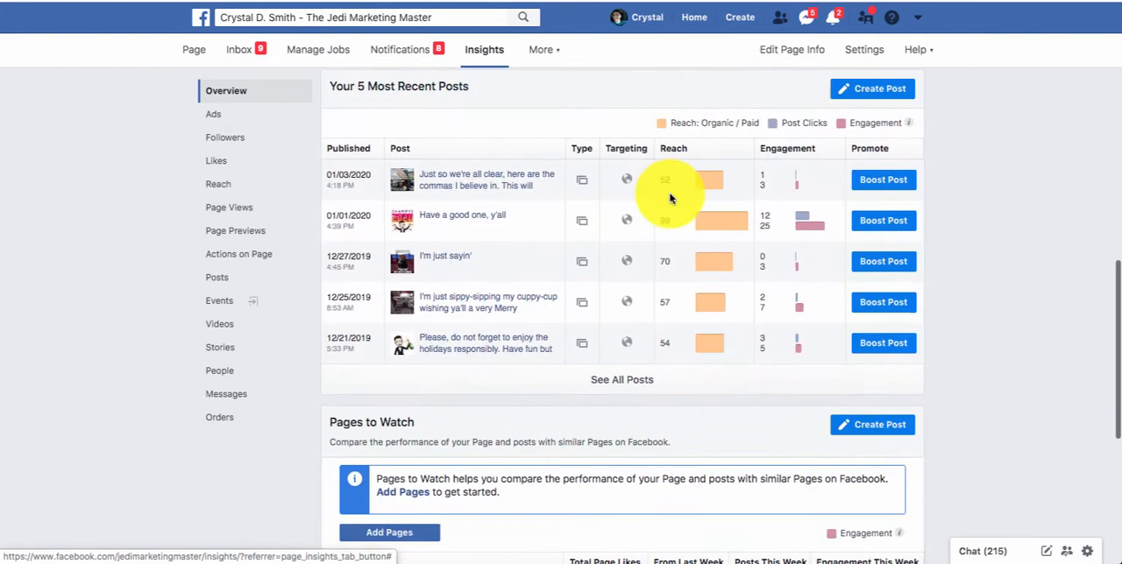
pyautogui.scroll(3)
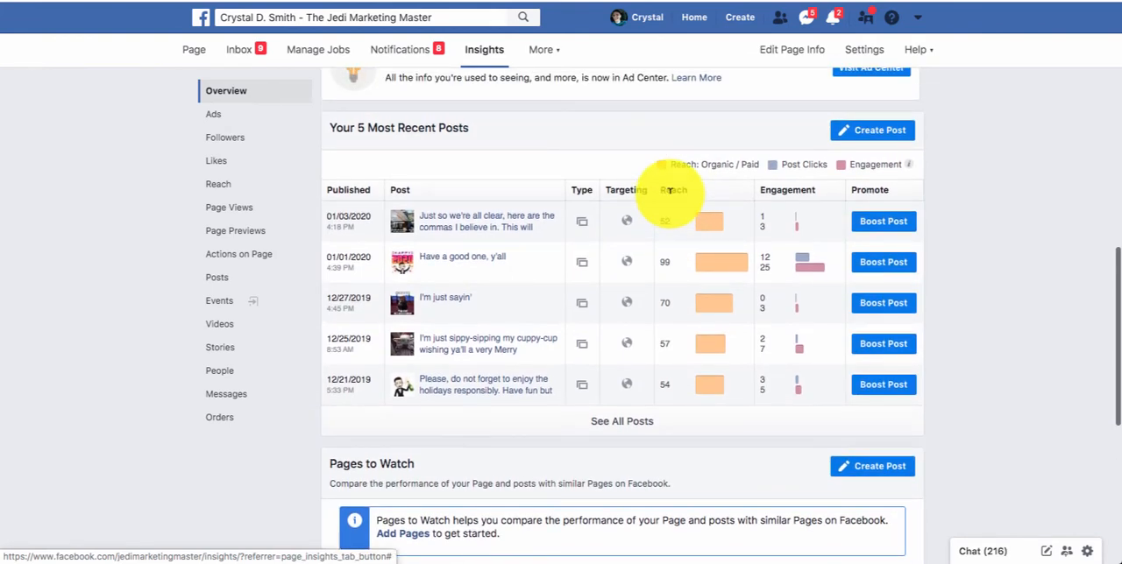
pyautogui.moveTo(809, 263)
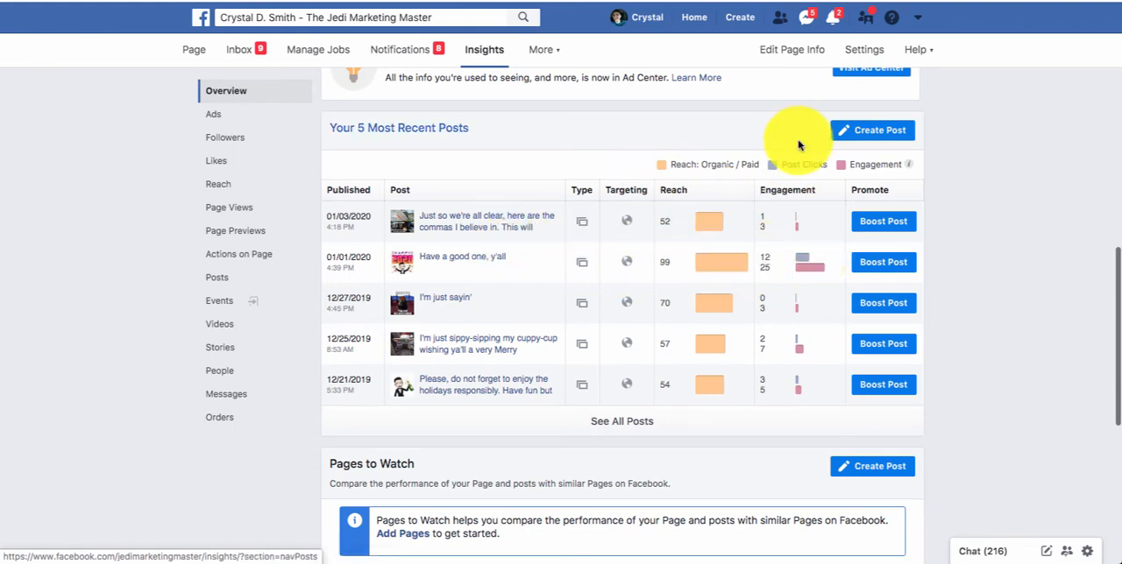
pyautogui.moveTo(430, 207)
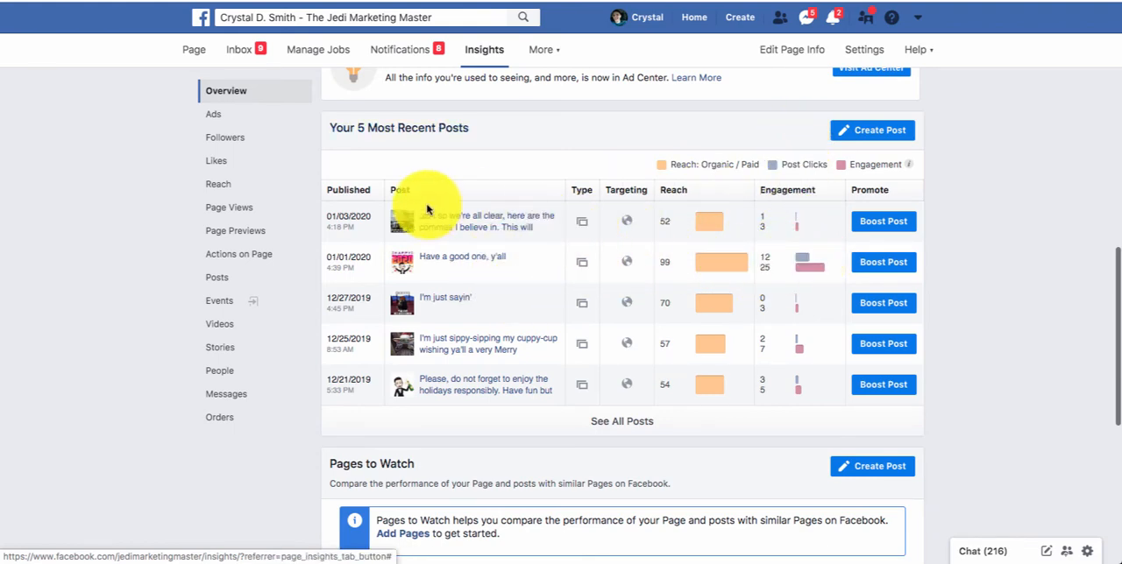
pyautogui.moveTo(482, 307)
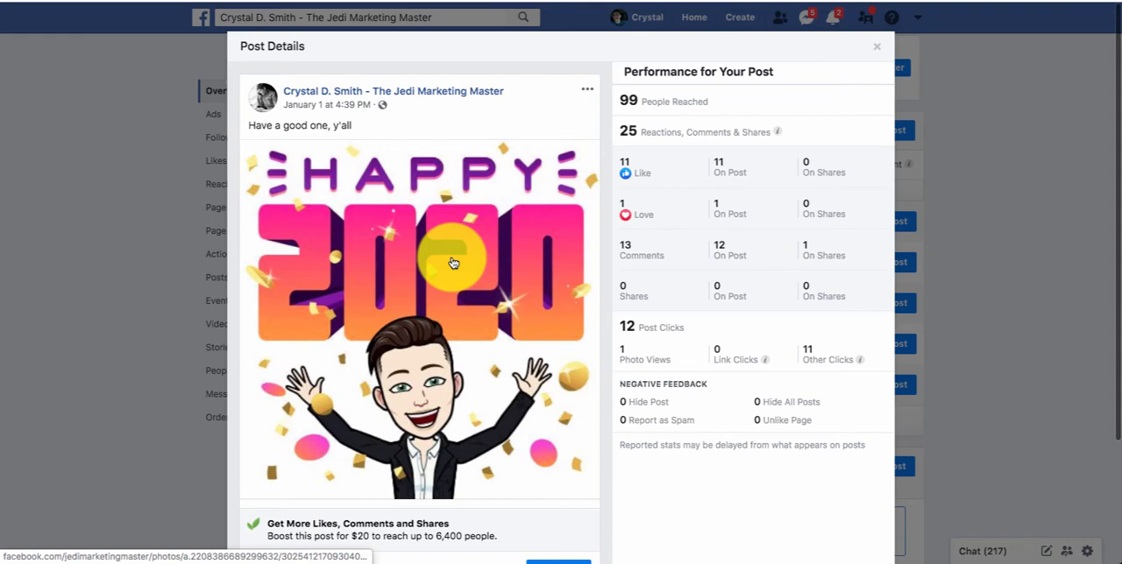
pyautogui.moveTo(704, 248)
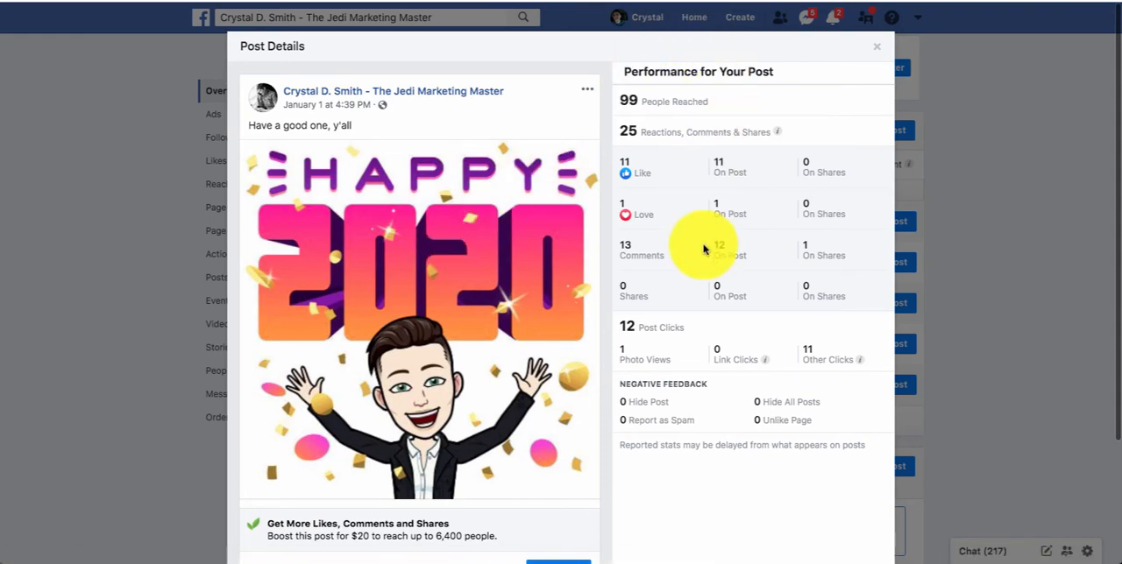
pyautogui.moveTo(745, 277)
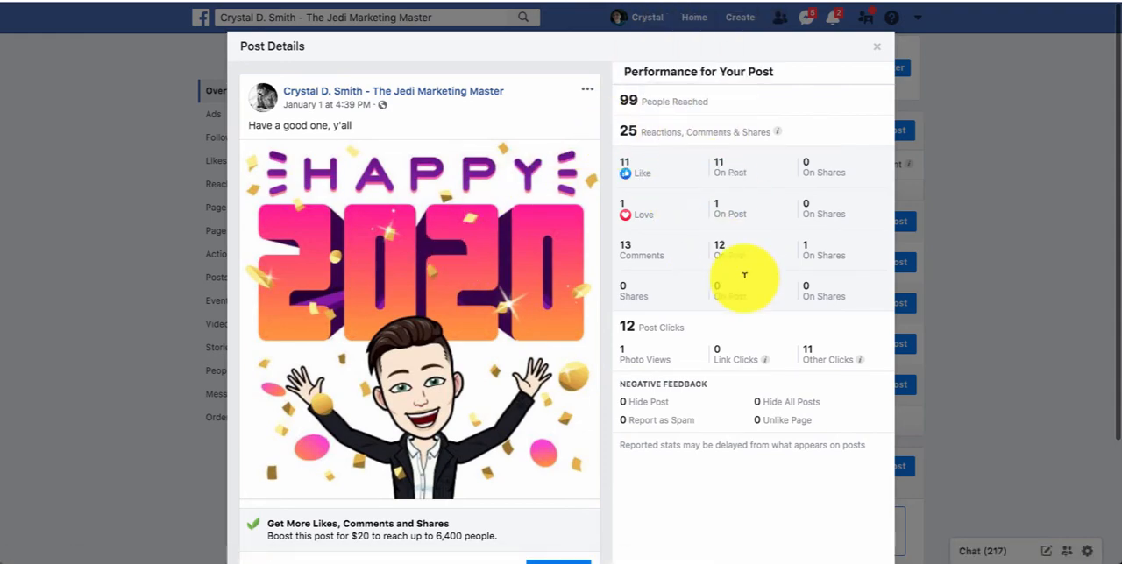
pyautogui.moveTo(631, 207)
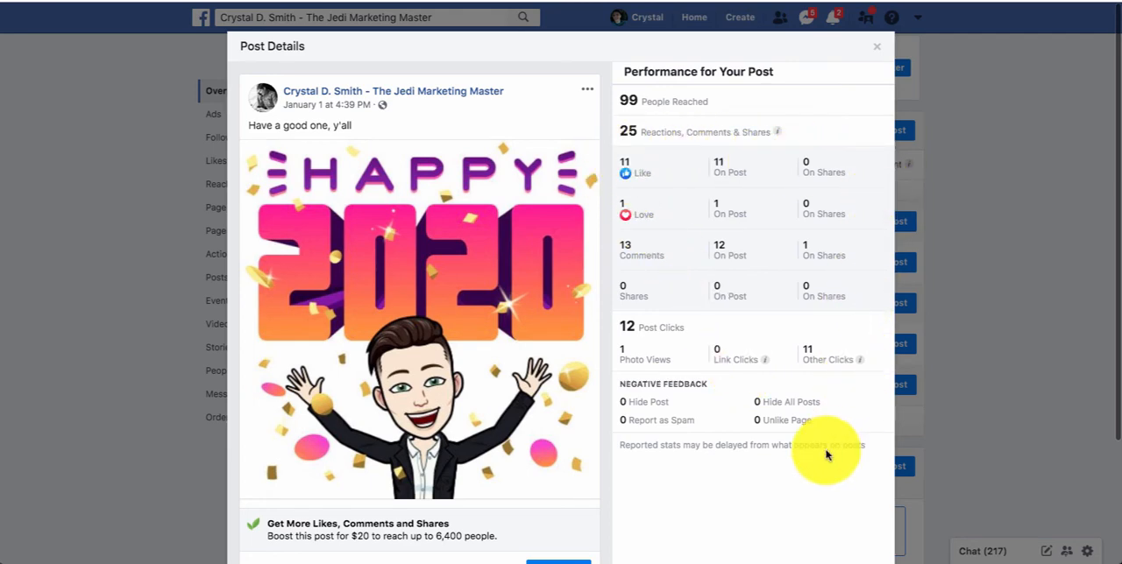
pyautogui.moveTo(617, 140)
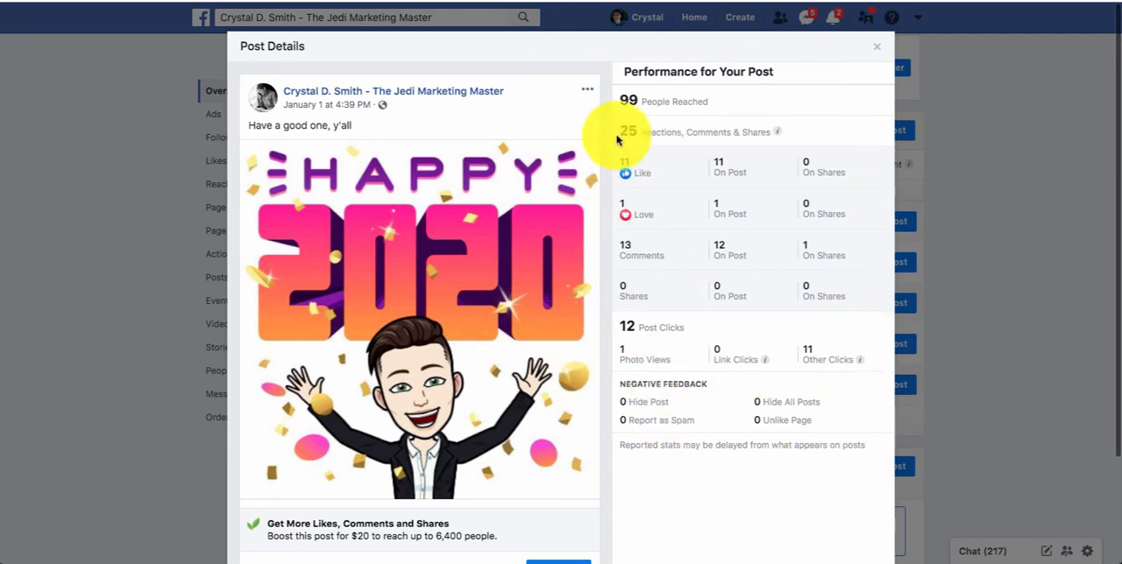
pyautogui.moveTo(844, 267)
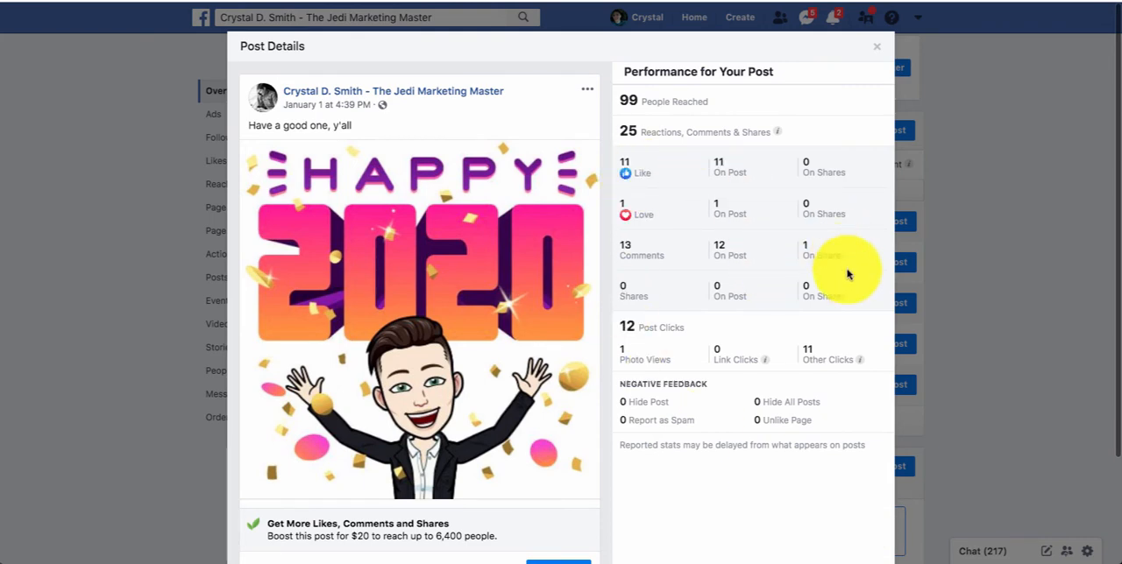
pyautogui.moveTo(701, 399)
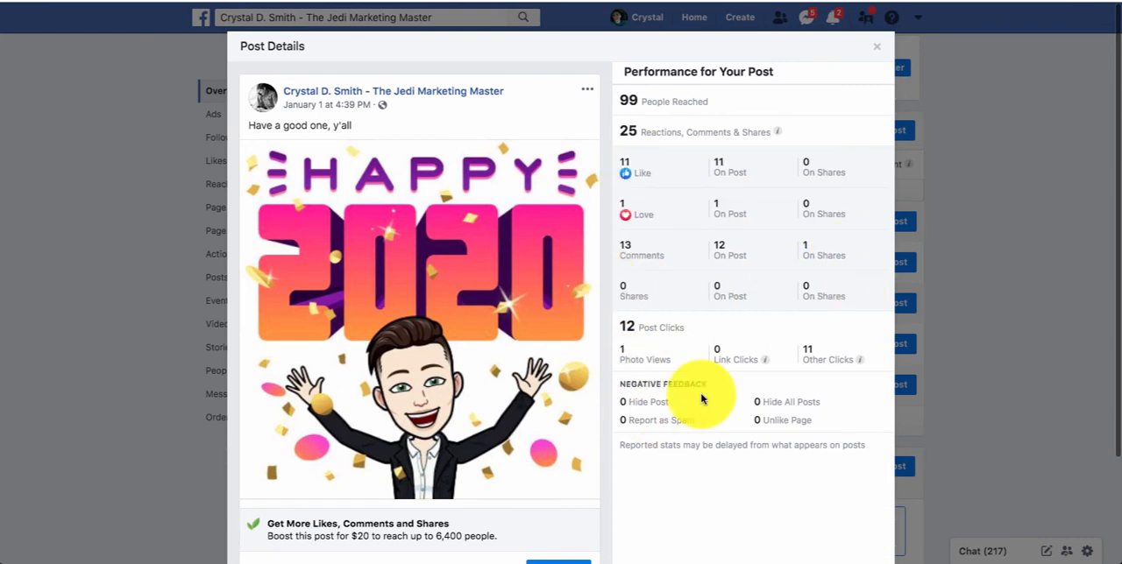
pyautogui.click(876, 45)
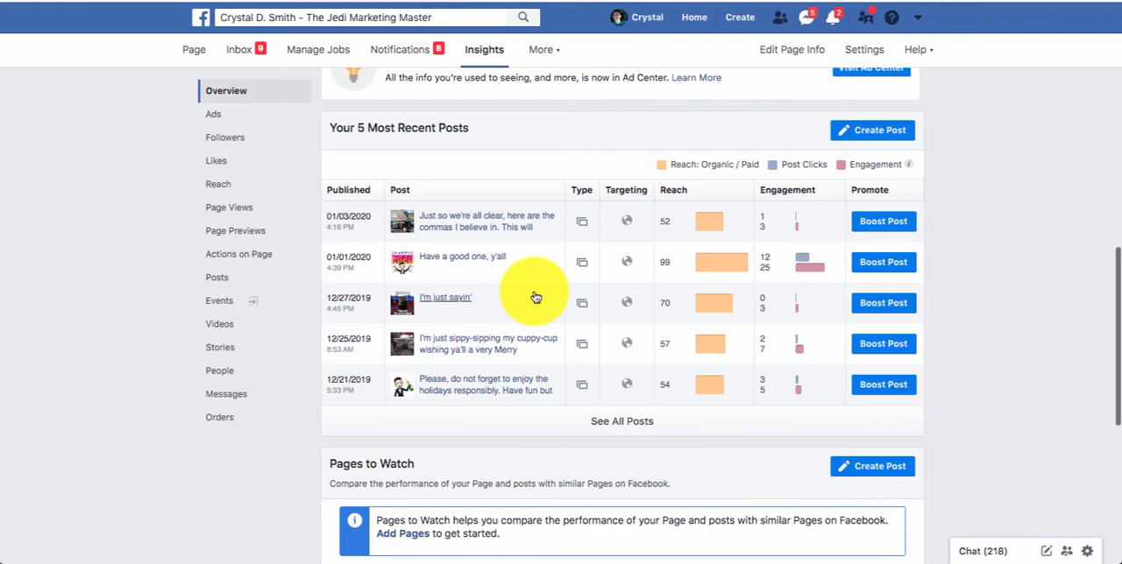
# - Scroll below the recent posts table to the Pages to Watch section
pyautogui.scroll(-3)
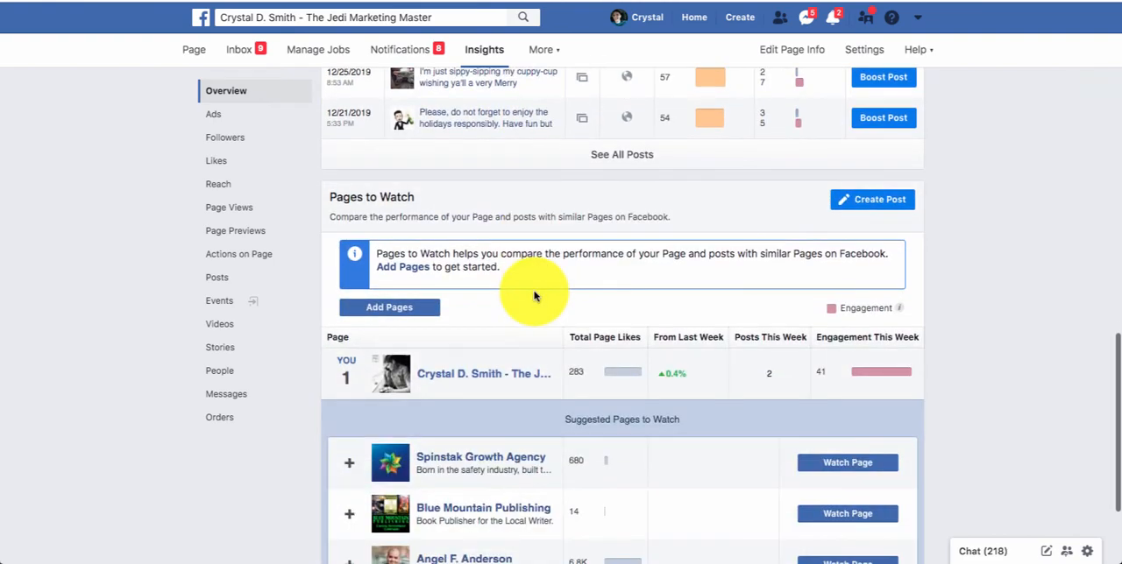
# - View the Suggested Pages to Watch list, then return to the top of the Page Summary
pyautogui.scroll(-3)
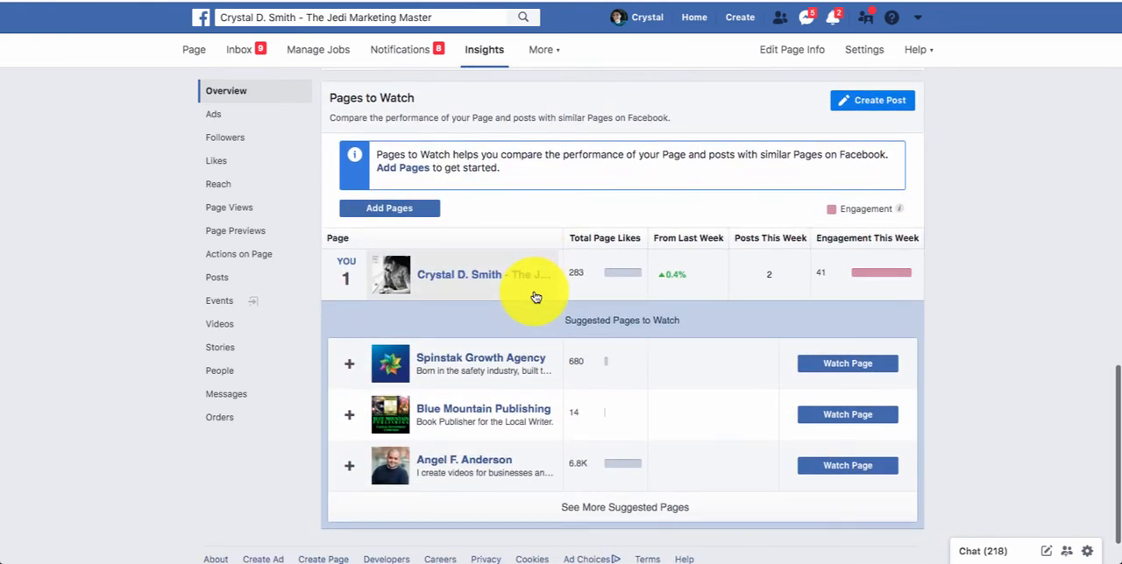
pyautogui.moveTo(961, 418)
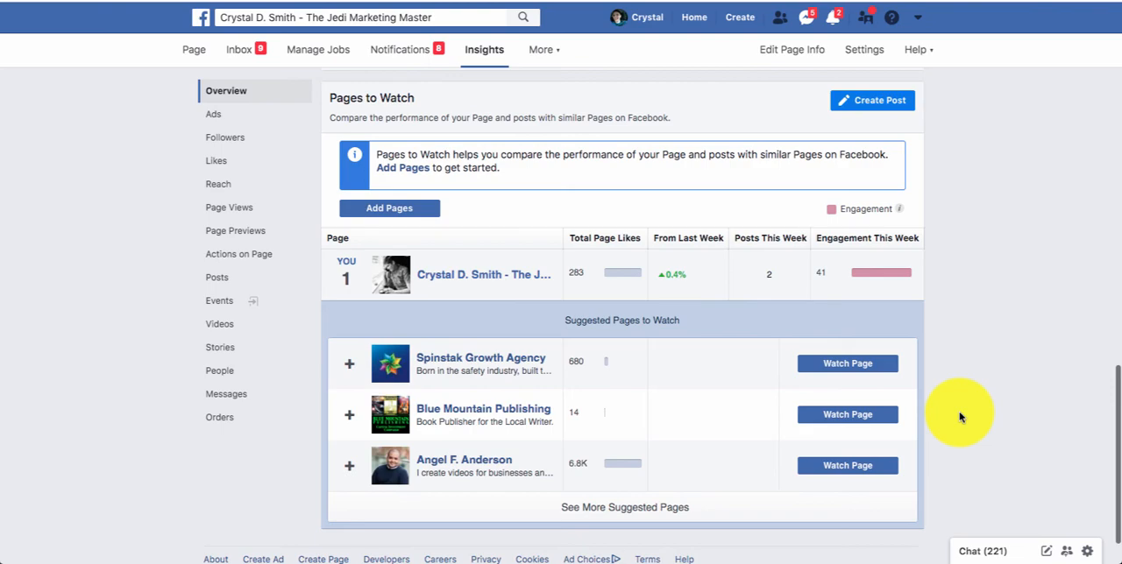
pyautogui.click(226, 91)
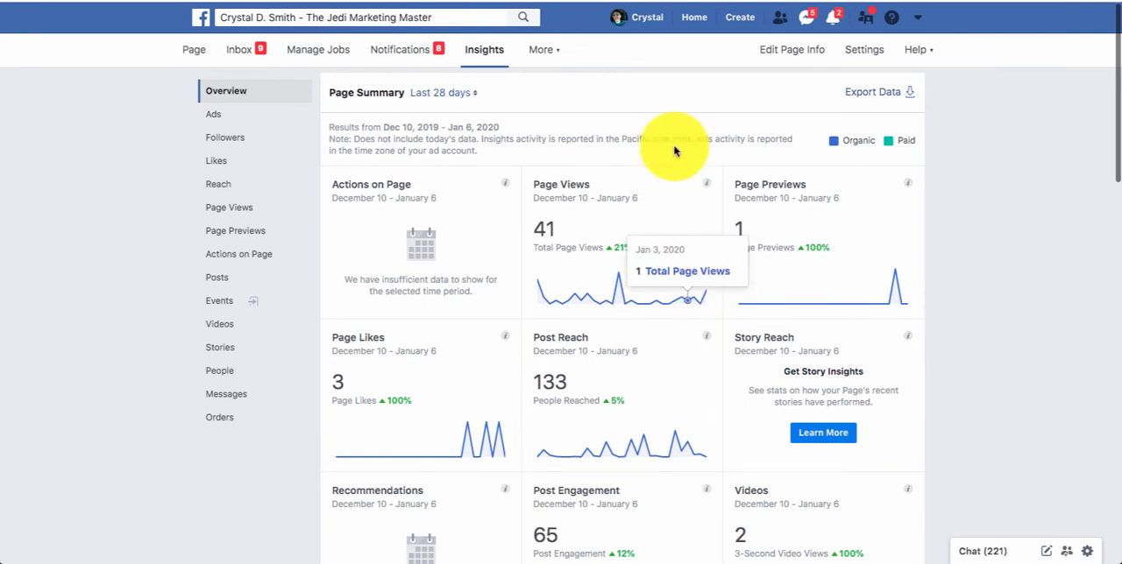
pyautogui.moveTo(668, 88)
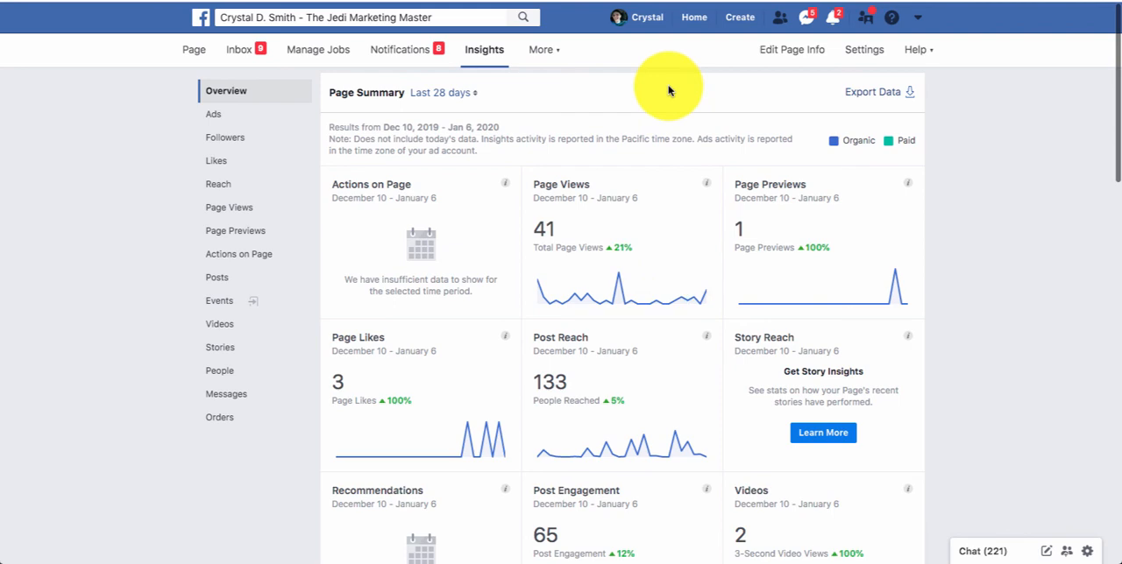